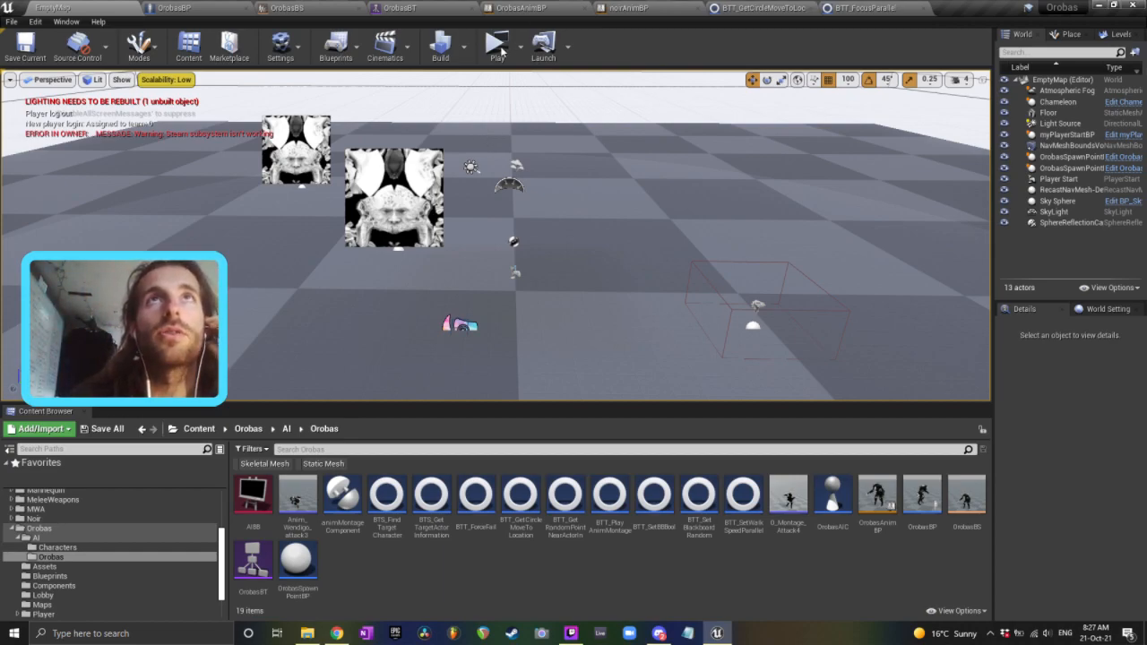
Show the OrobasBT behavior tree with its commented blackboard-condition branch and move-to node
left_click(496, 43)
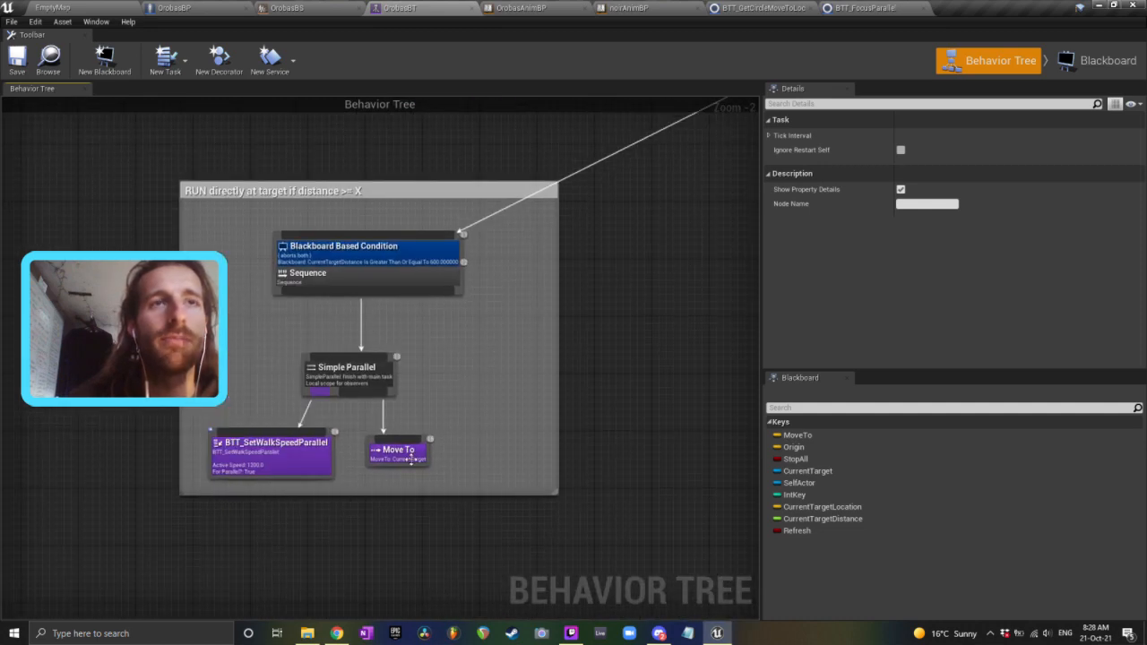
Display the Move To task's acceptable radius and blackboard key settings in Details
left_click(397, 449)
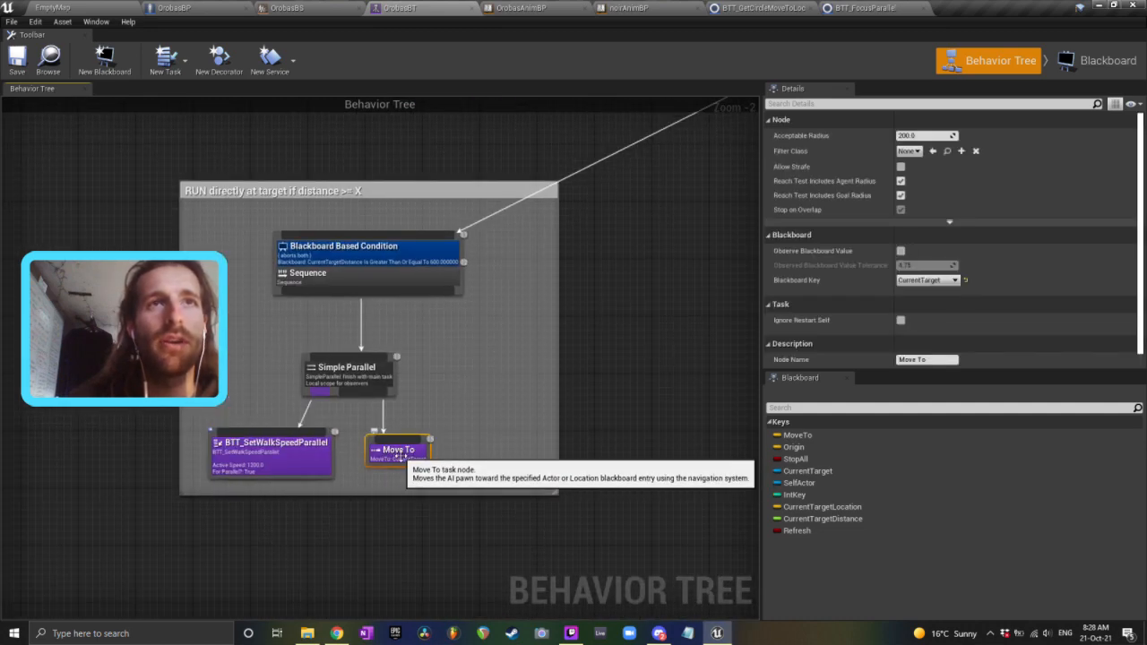
mouse_move(434, 260)
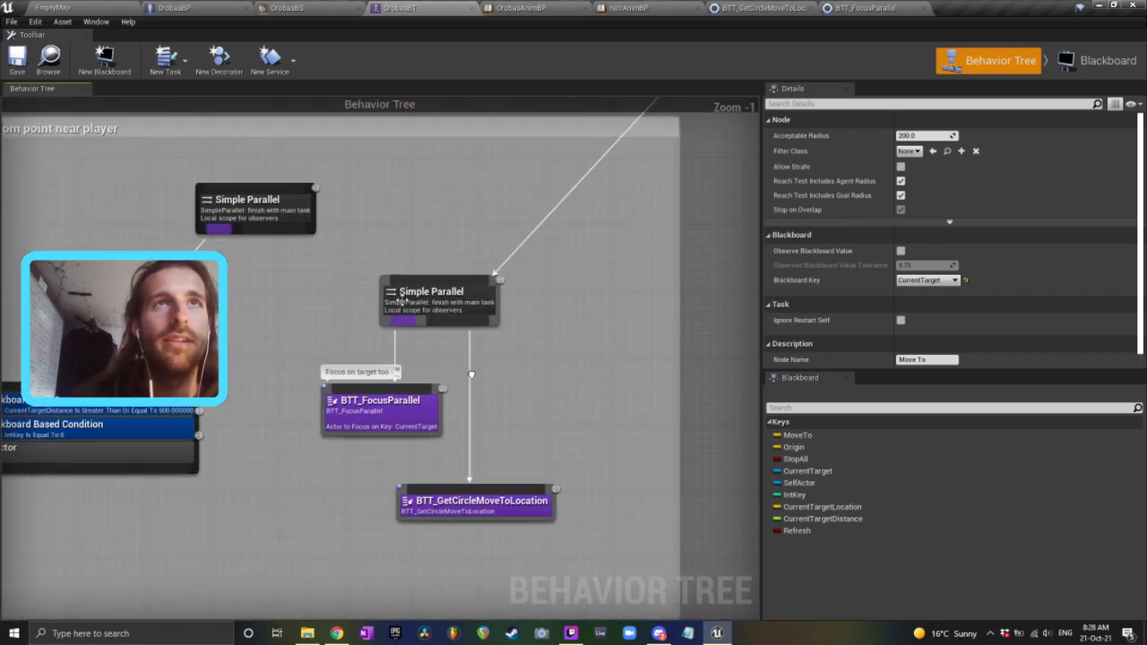
Review BTT_FocusParallel's CurrentTarget focus key, then bring up the BTT_GetCircleMoveToLocation task blueprint
left_click(598, 541)
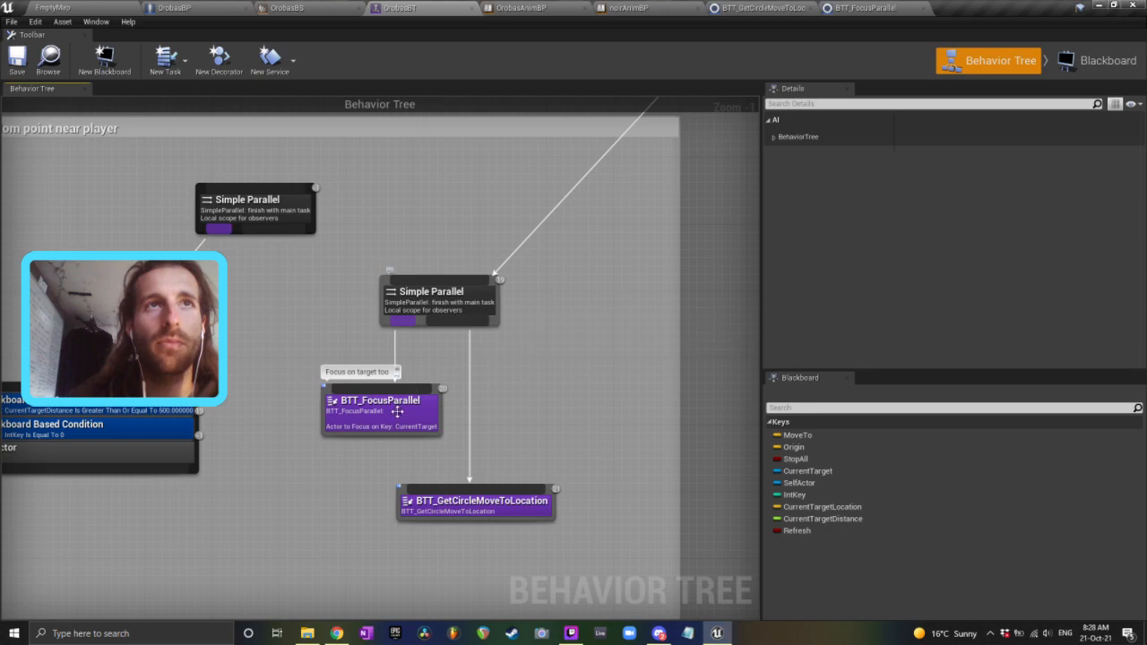
mouse_move(401, 414)
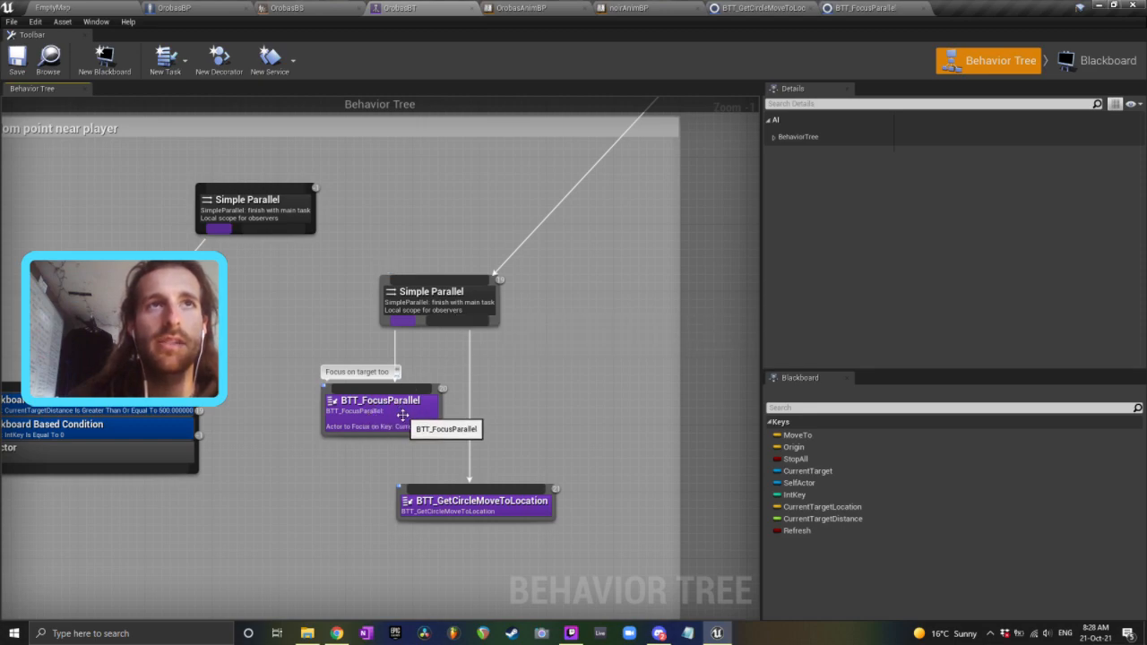
left_click(860, 7)
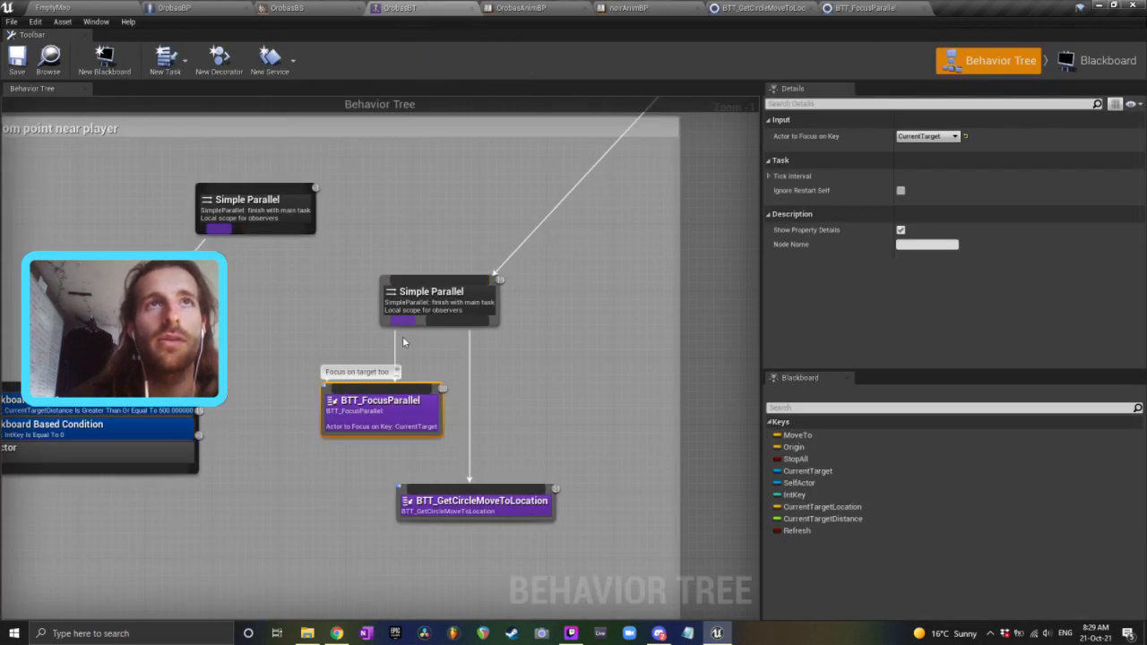
mouse_move(380, 421)
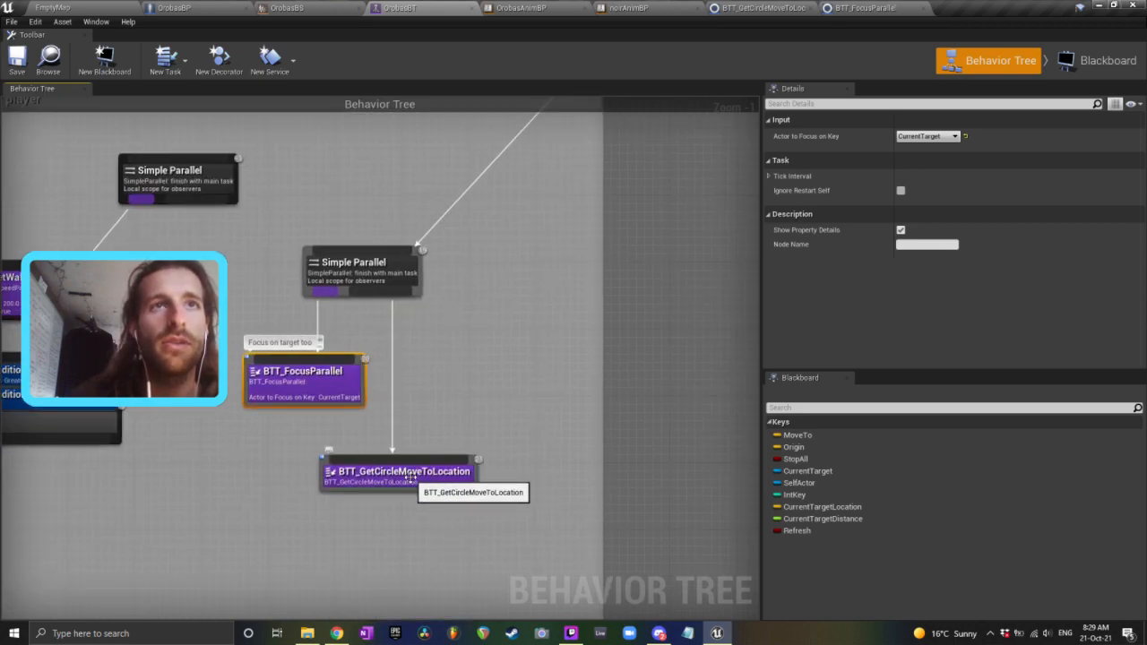
double_click(398, 472)
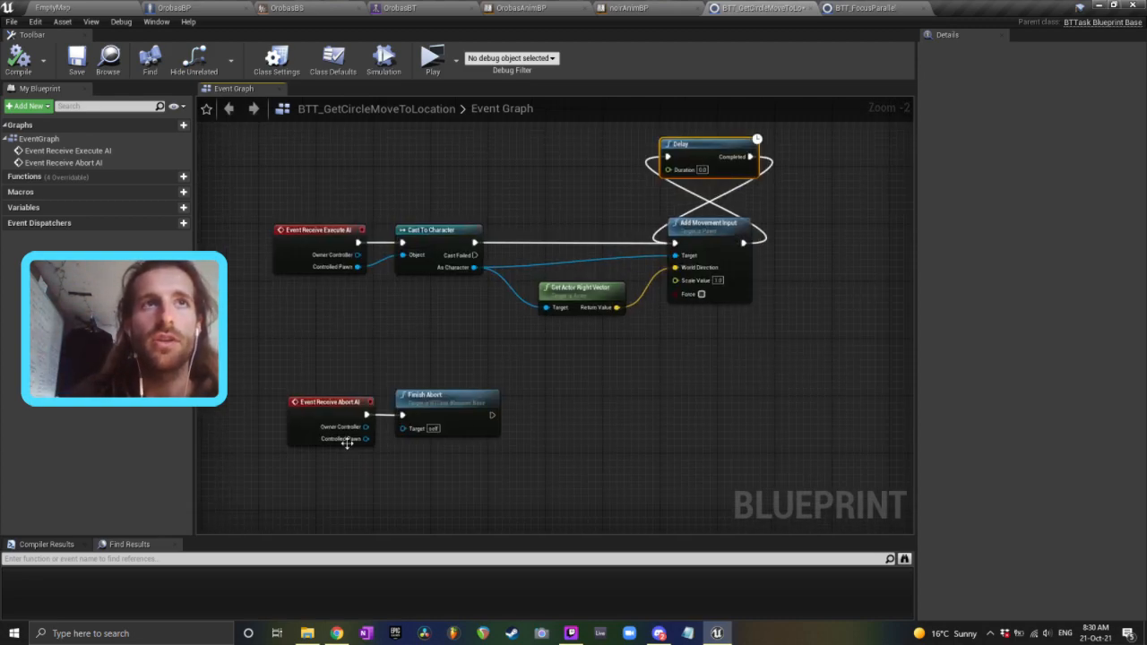
mouse_move(445, 412)
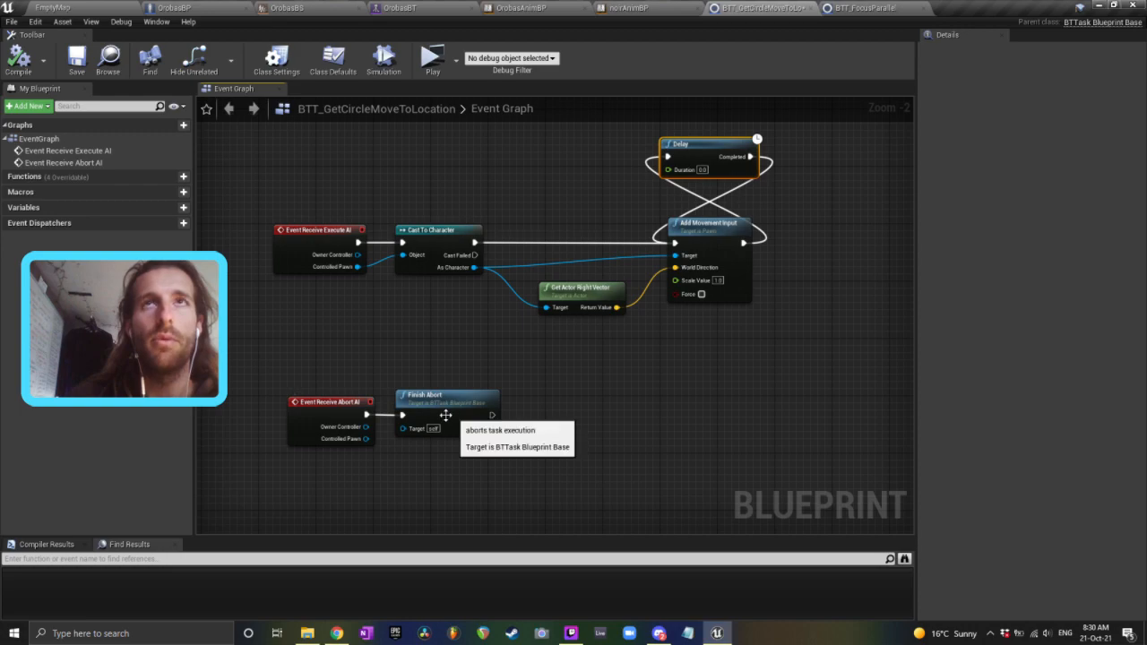
Review the Get Actor Right Vector movement logic and return to the OrobasBT behavior tree
left_click(75, 59)
type("ng")
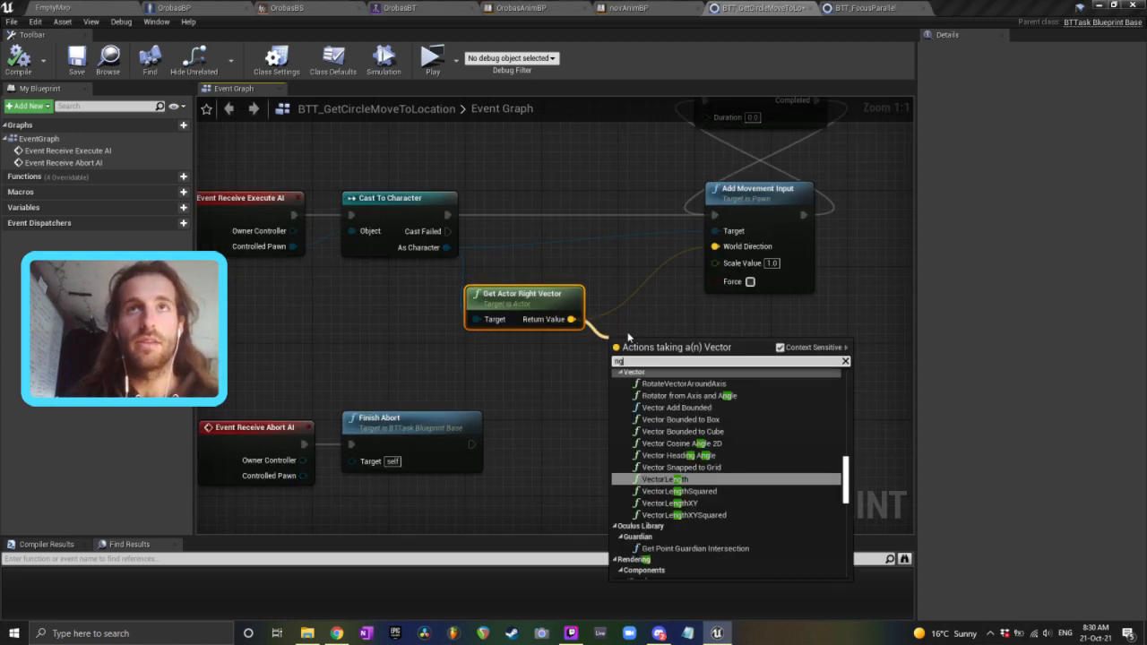
left_click(663, 479)
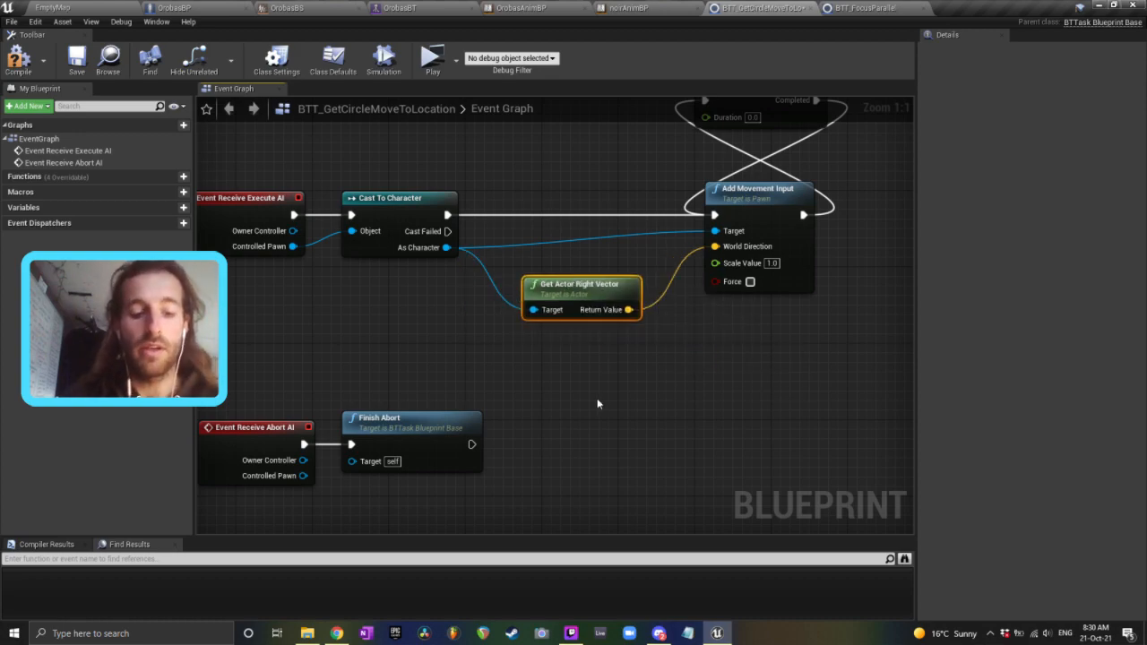
left_click_drag(598, 403, 577, 387)
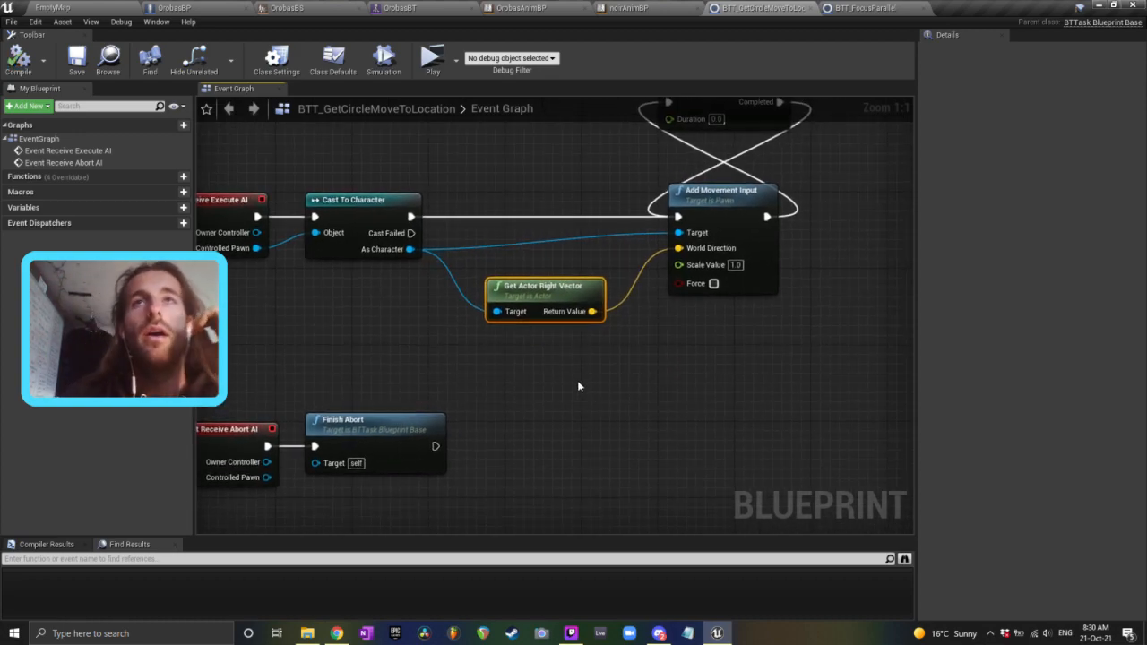
scroll("down", 3)
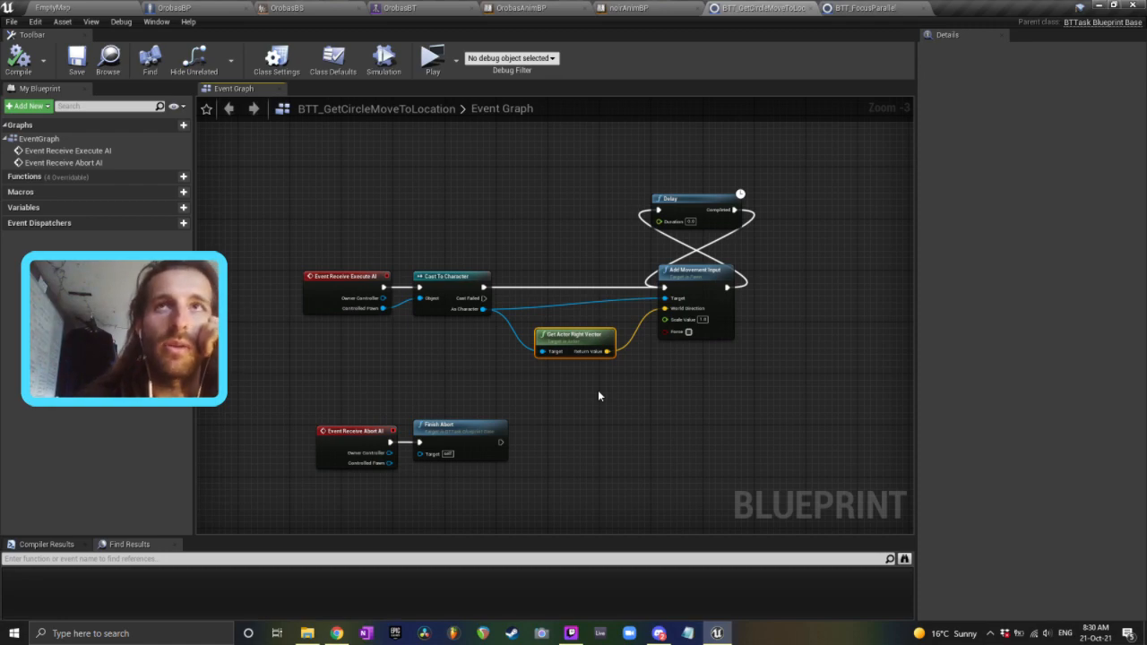
mouse_move(580, 347)
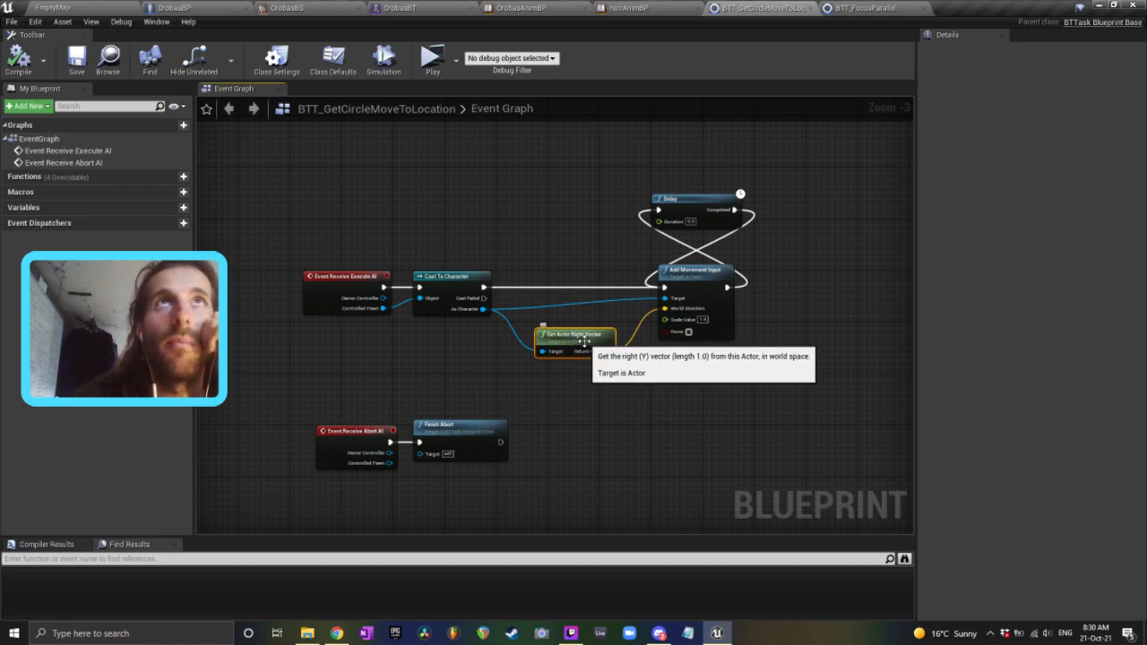
left_click(398, 7)
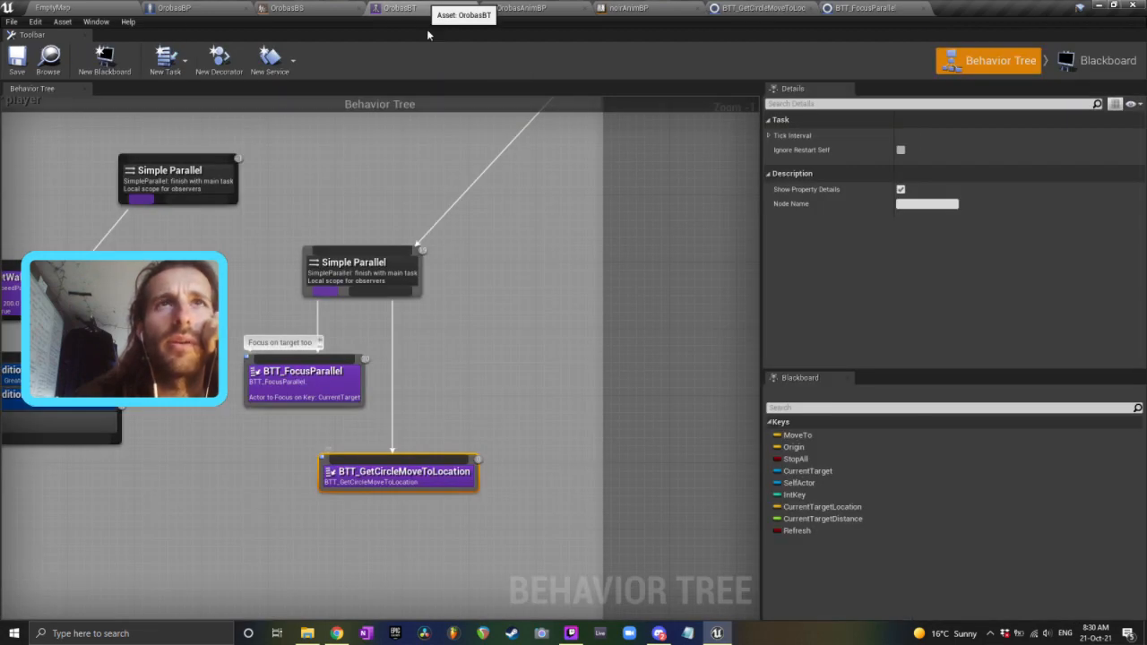